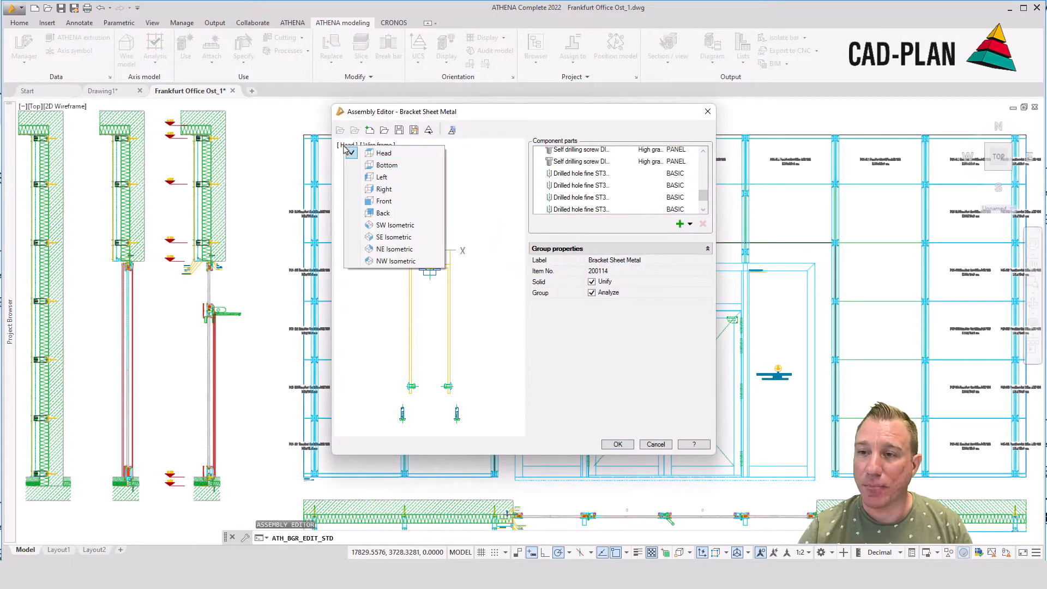
Preview the Bracket Sheet Metal assembly in SW Isometric view.
left_click(394, 225)
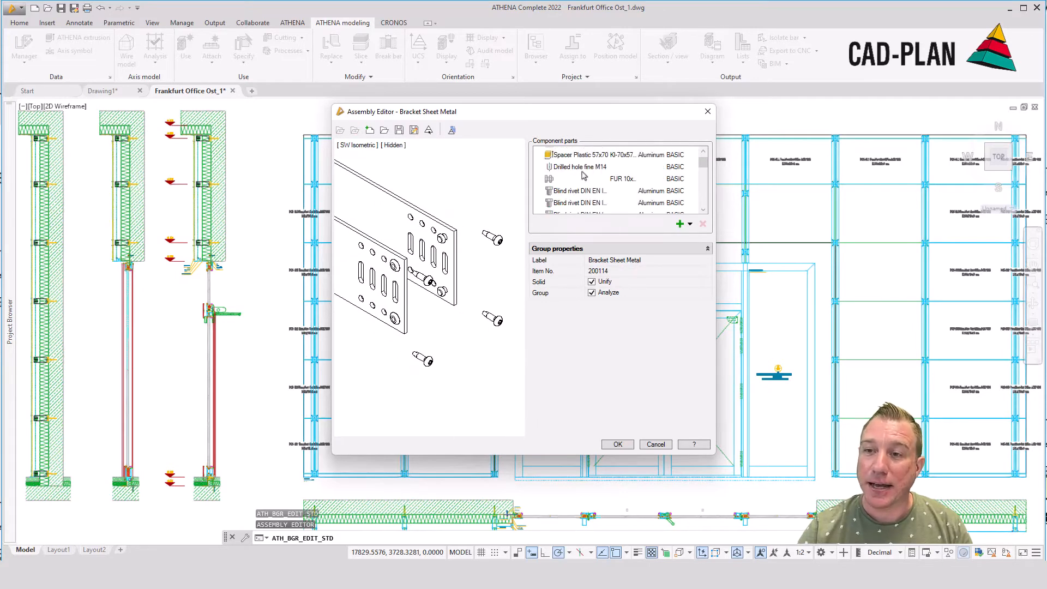
left_click(578, 191)
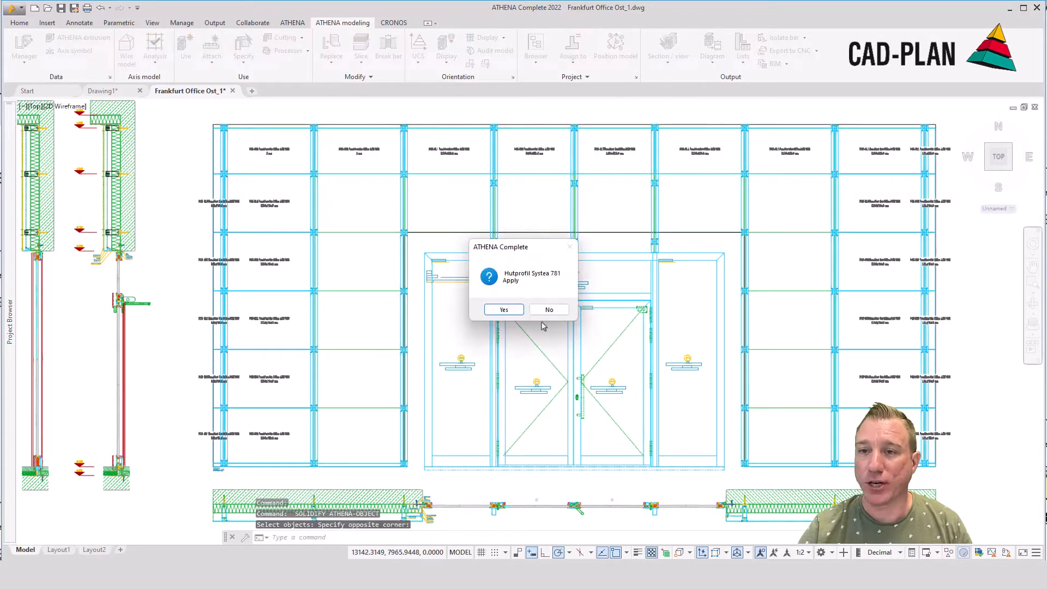
Accept applying Hutprofil Systea 781 to the solidified facade bars.
left_click(503, 309)
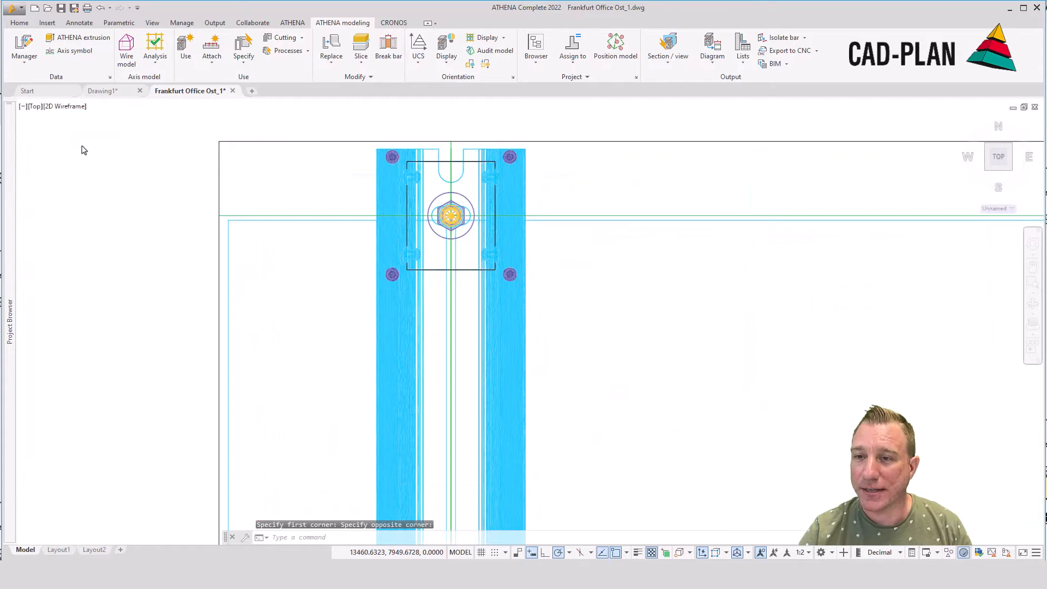
mouse_move(152, 205)
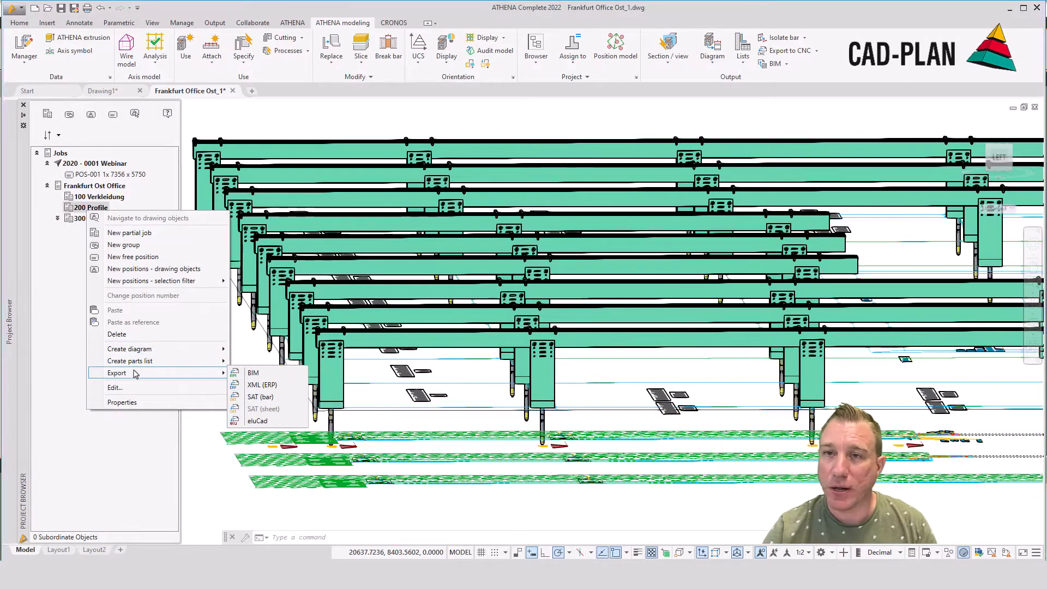
Export the 200 Profile group to eluCad and acknowledge the files-written message.
left_click(256, 420)
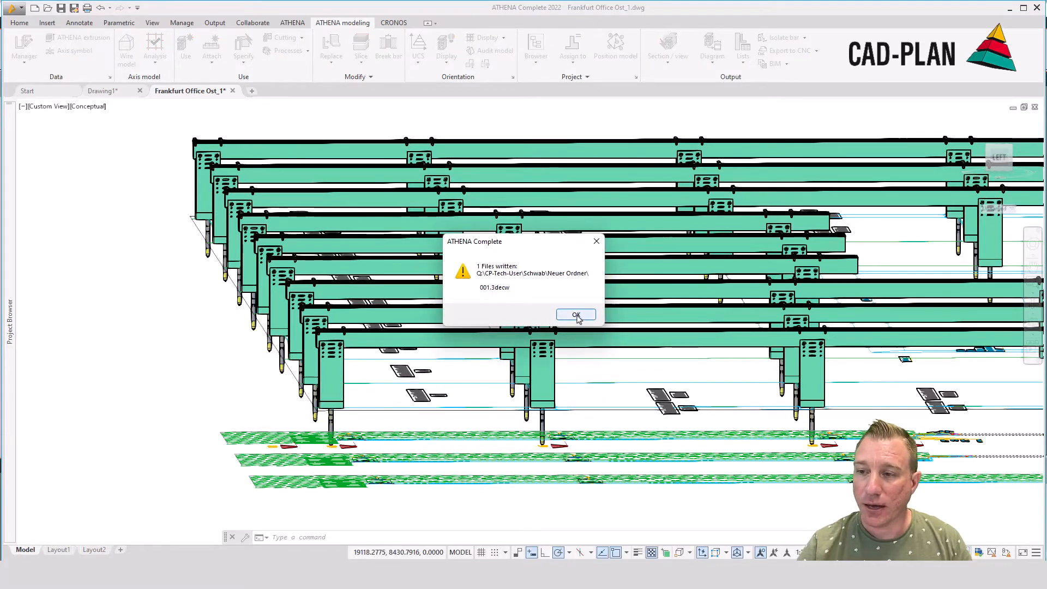
left_click(575, 314)
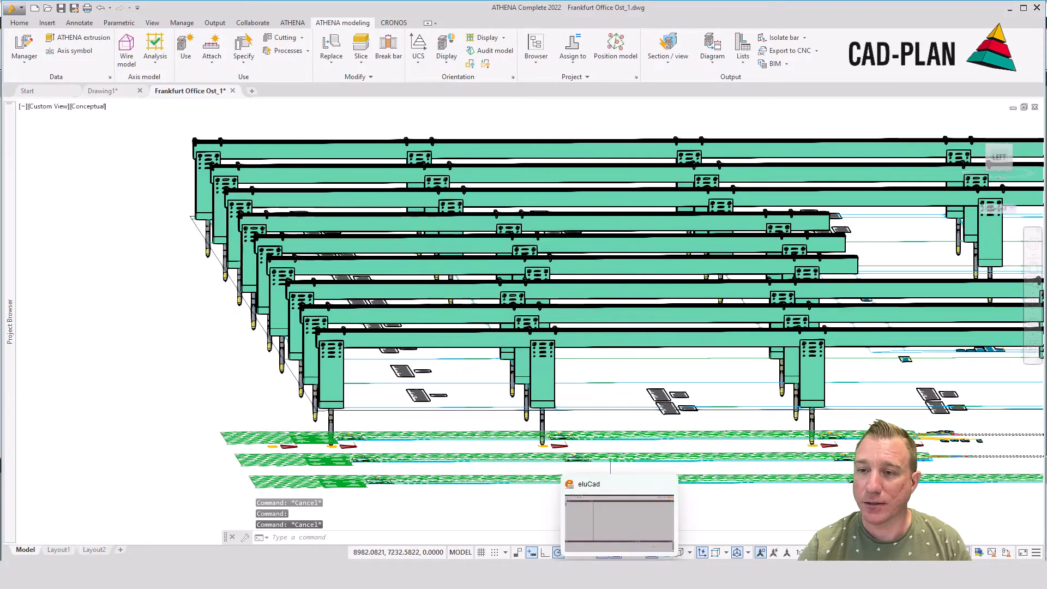
Open 001.3decw in eluCad to show its three profile jobs.
left_click(9, 22)
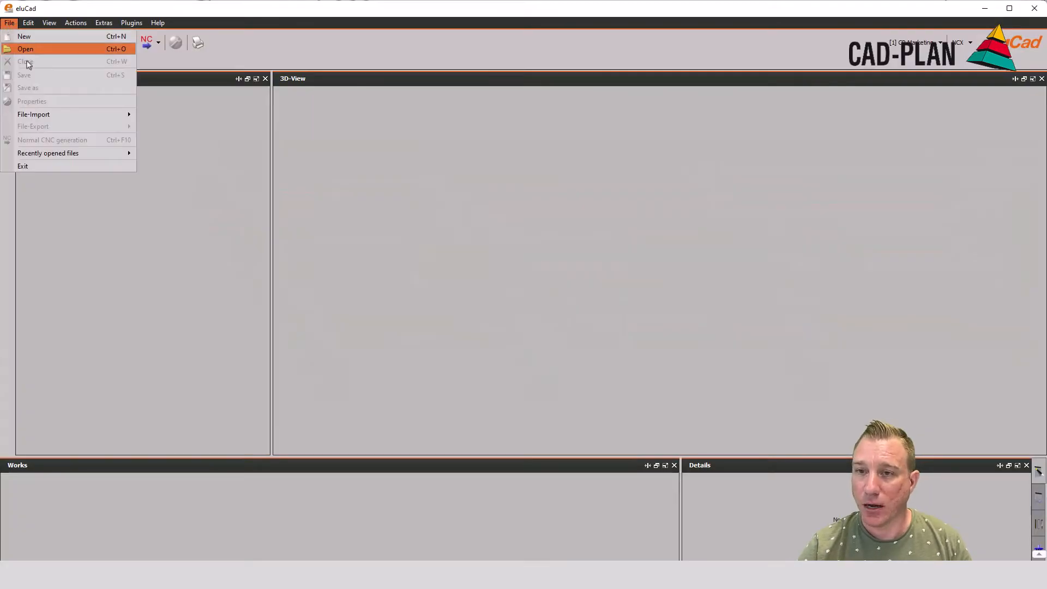
left_click(24, 49)
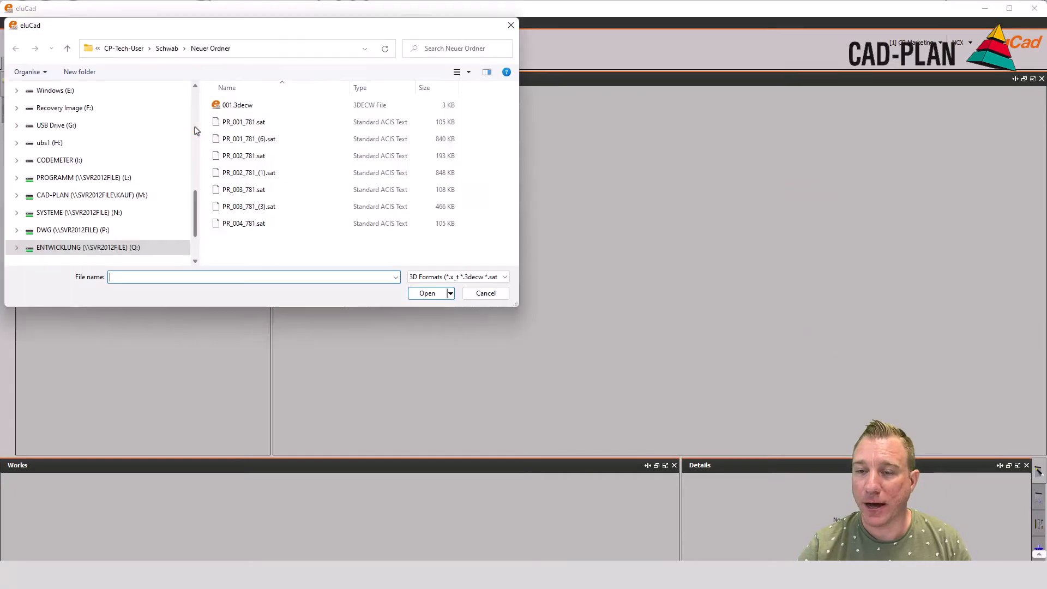
left_click(425, 293)
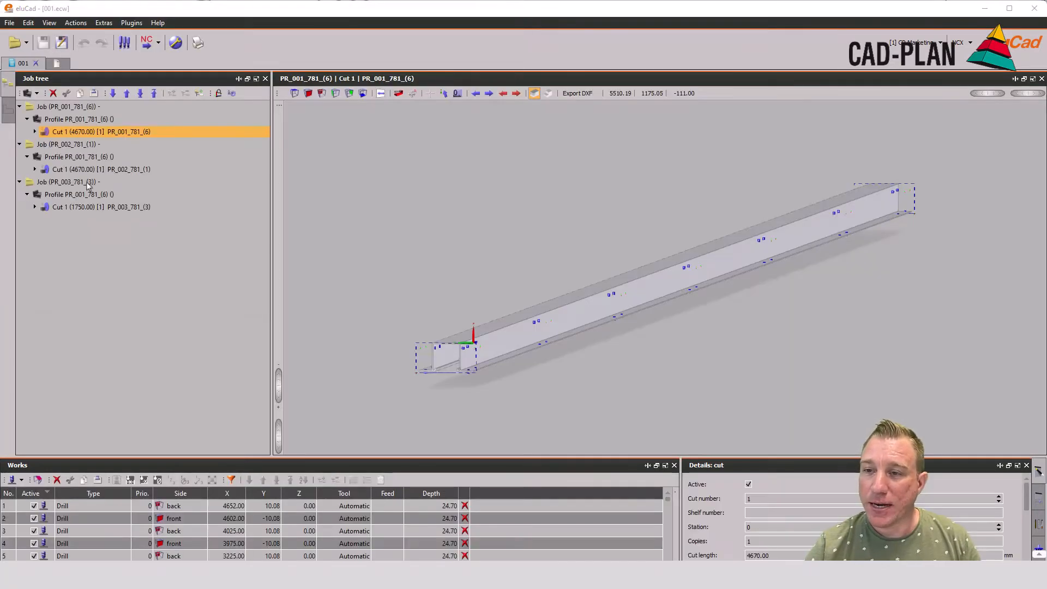